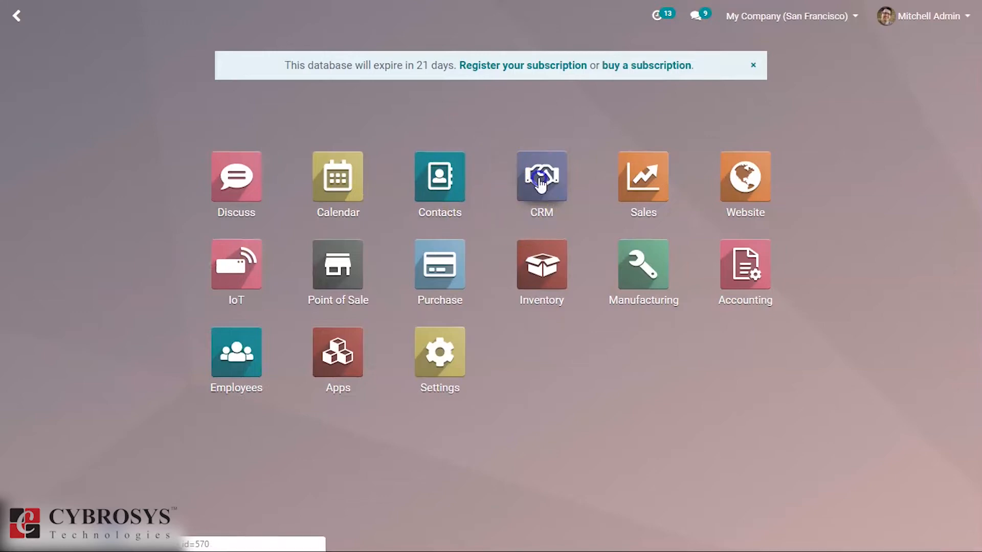
- Launch the CRM app to show the pipeline kanban with all stage columns
{"action": "left_click", "coordinate": [540, 175]}
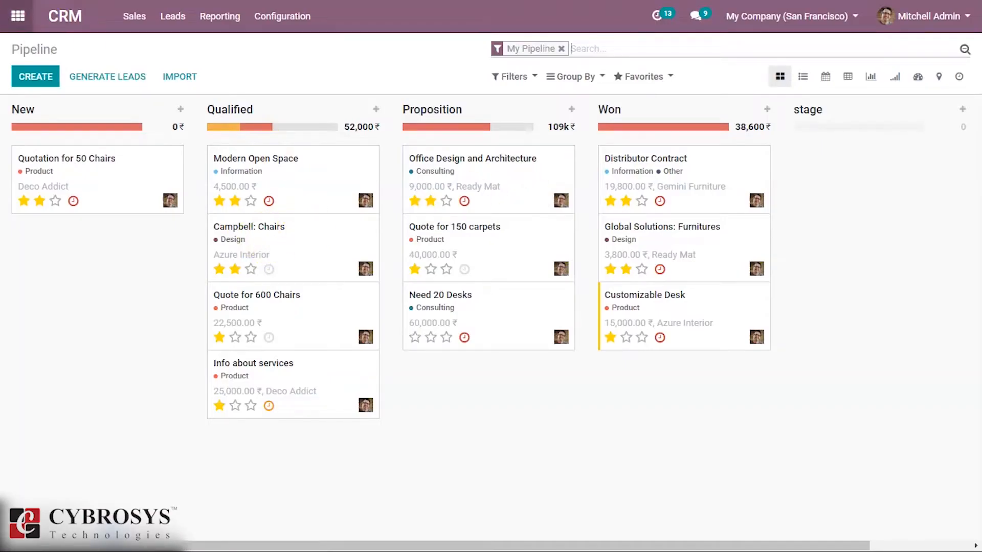
{"action": "mouse_move", "coordinate": [251, 83]}
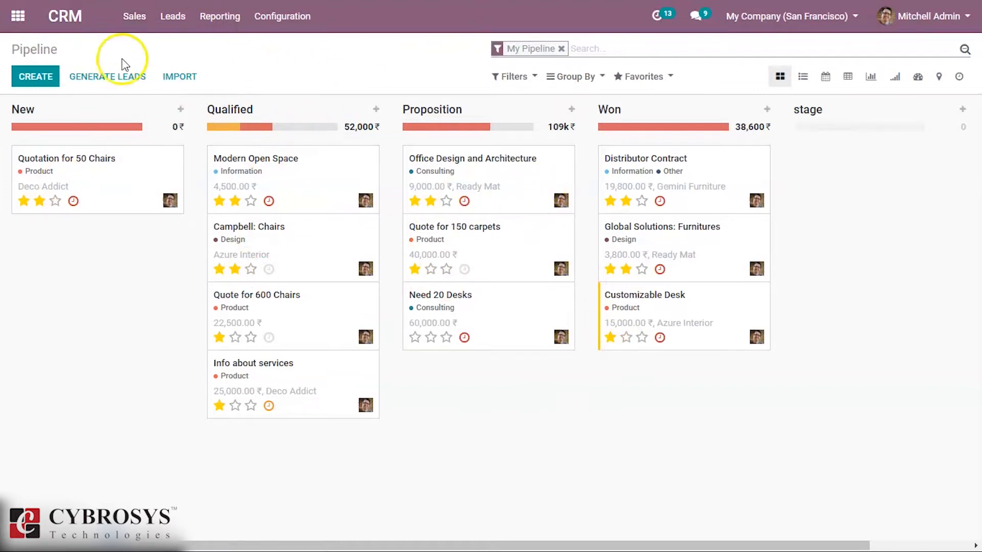
{"action": "mouse_move", "coordinate": [288, 178]}
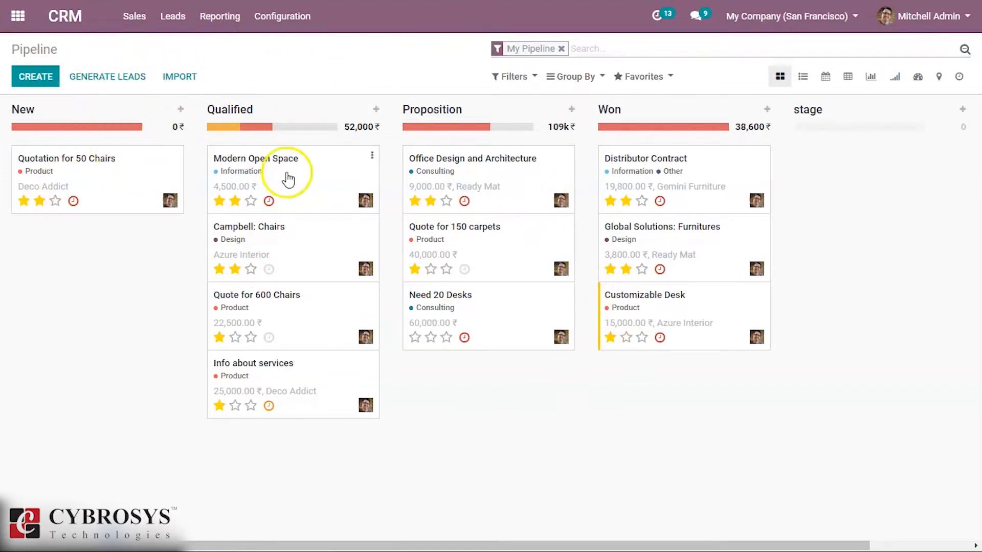
{"action": "mouse_move", "coordinate": [19, 128]}
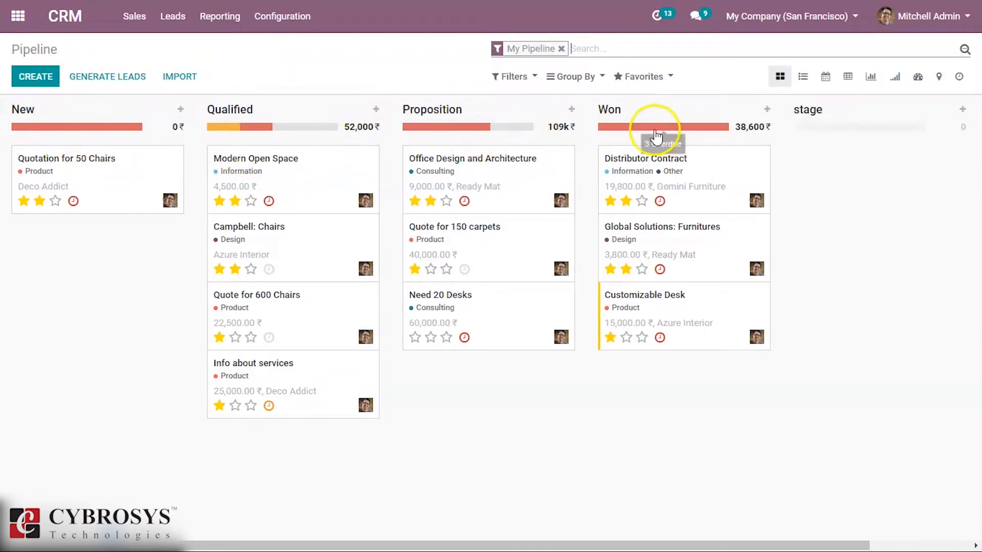
{"action": "mouse_move", "coordinate": [287, 243]}
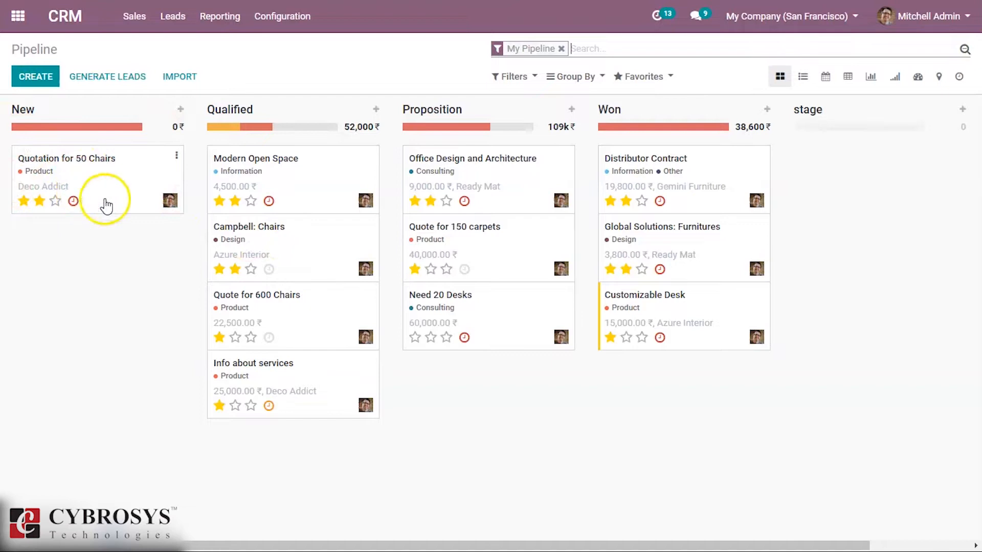
{"action": "mouse_move", "coordinate": [162, 220]}
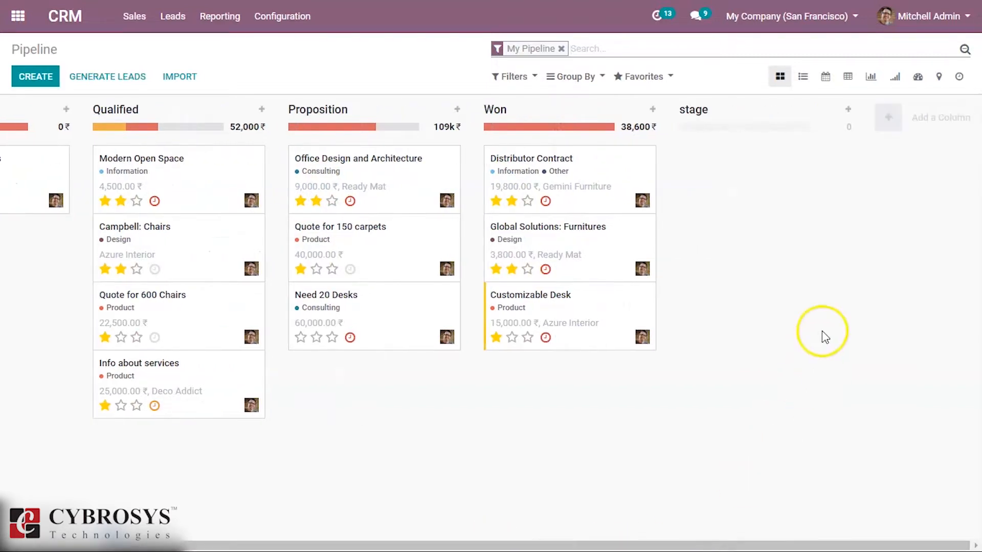
{"action": "mouse_move", "coordinate": [886, 118]}
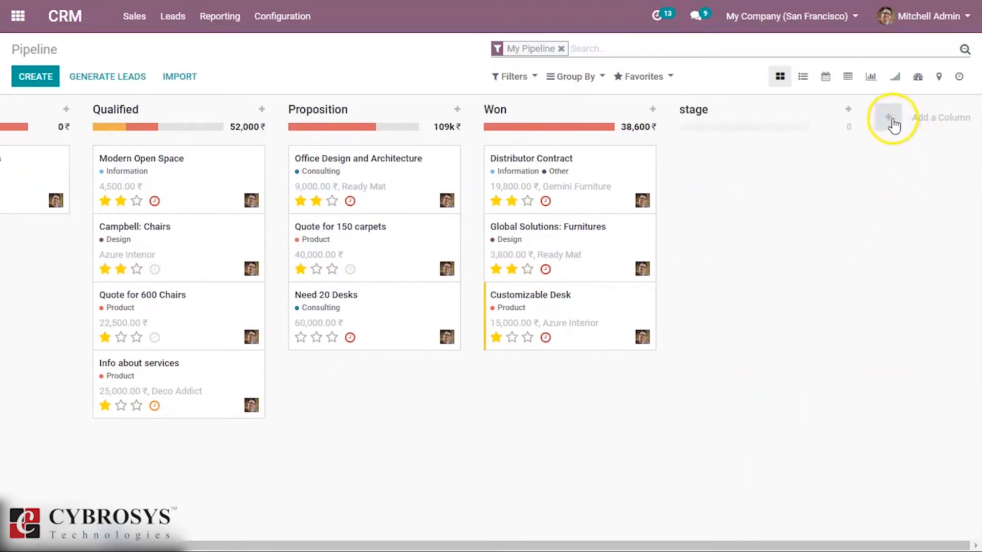
- Add a pipeline column titled 'new stage' after the existing stages
{"action": "left_click", "coordinate": [887, 117]}
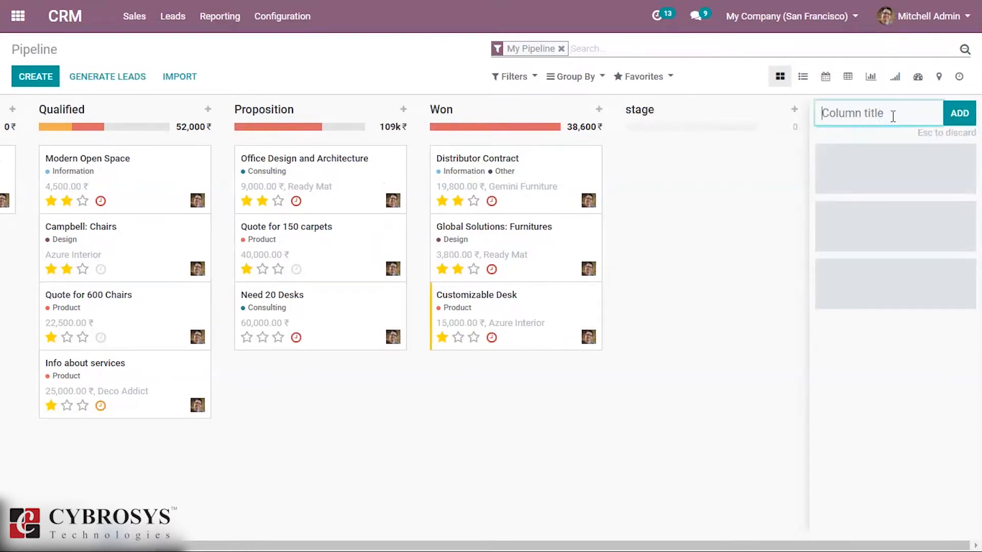
{"action": "type", "text": "new stage"}
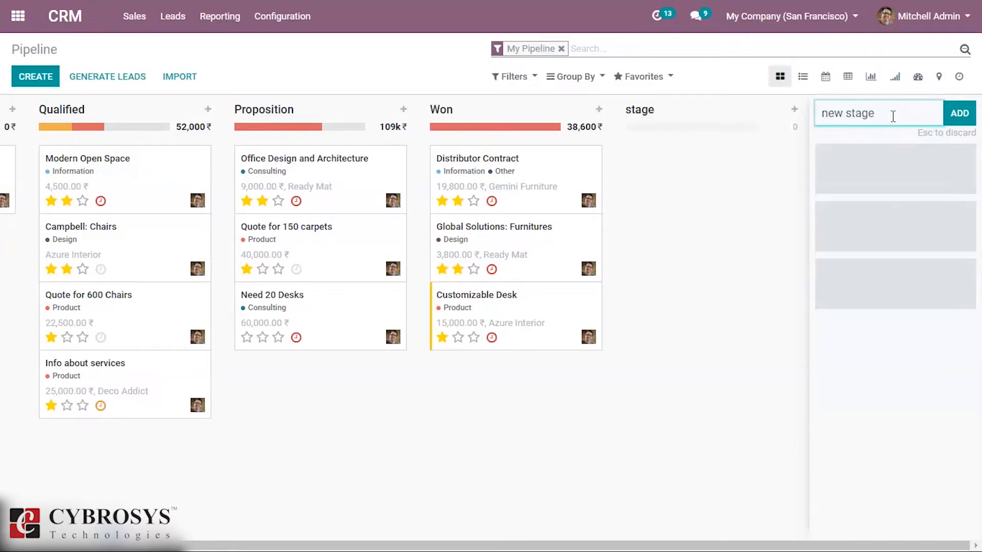
{"action": "left_click", "coordinate": [958, 113]}
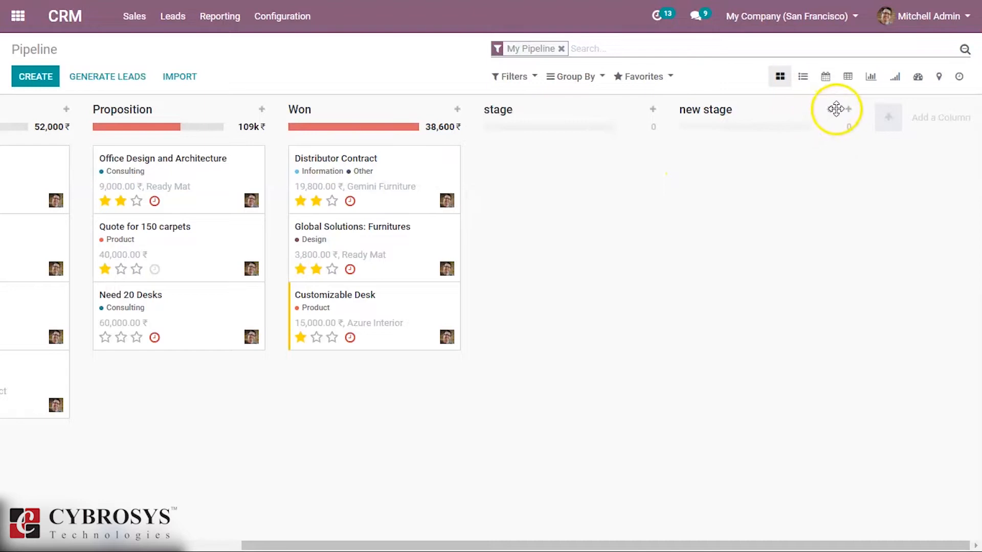
- Show the gear options menu of the 'new stage' column
{"action": "left_click", "coordinate": [829, 110]}
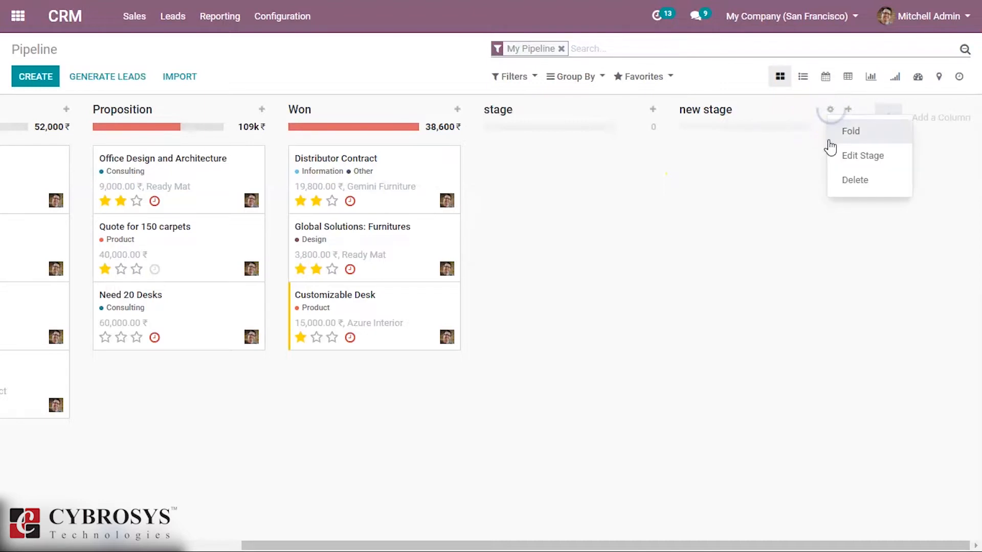
{"action": "left_click", "coordinate": [850, 131]}
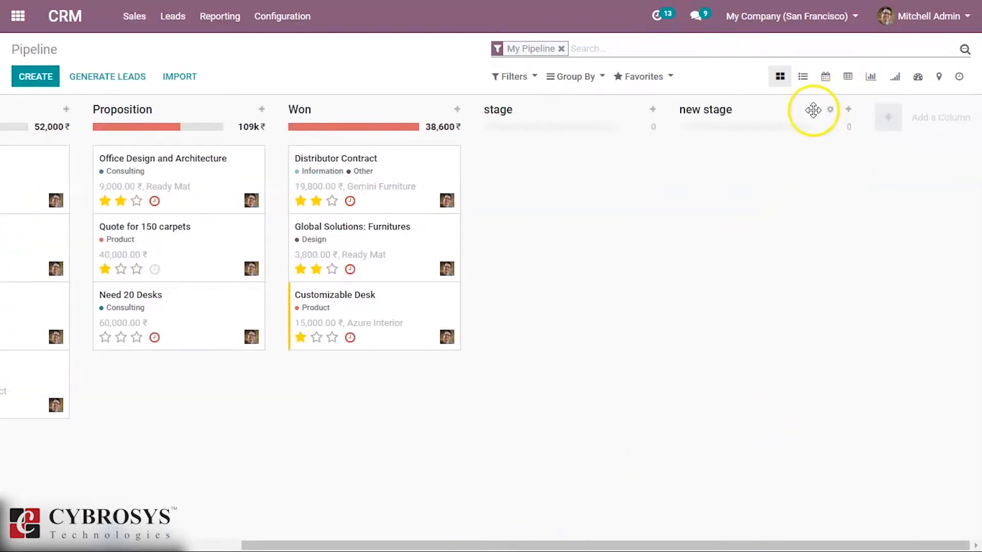
{"action": "left_click", "coordinate": [829, 109]}
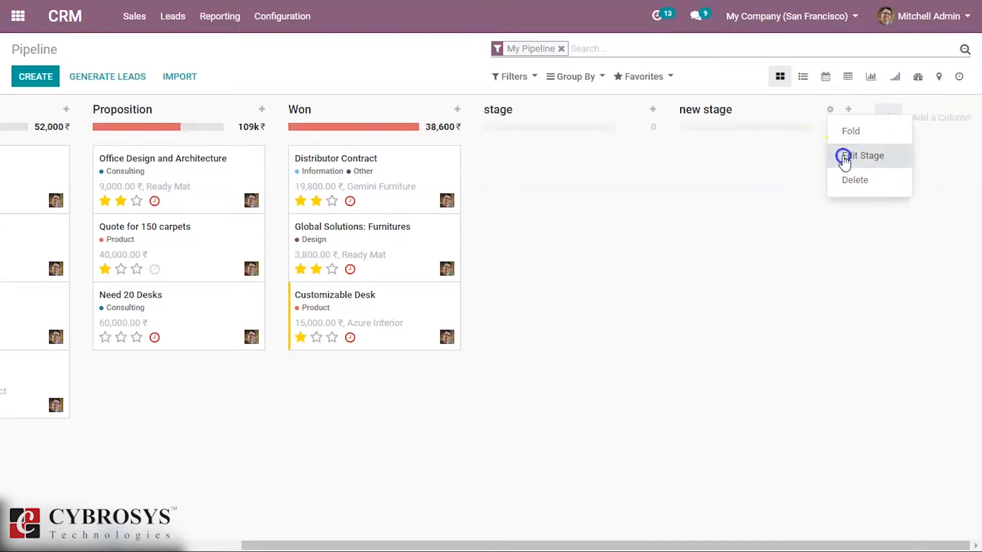
- Edit 'new stage', tick Is Won Stage?, and save the column
{"action": "left_click", "coordinate": [865, 155]}
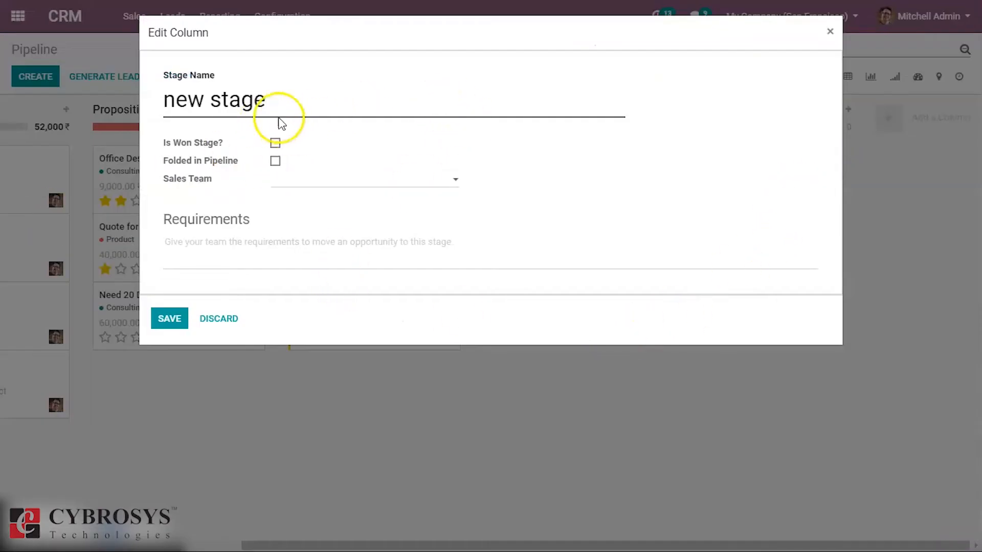
{"action": "mouse_move", "coordinate": [145, 201]}
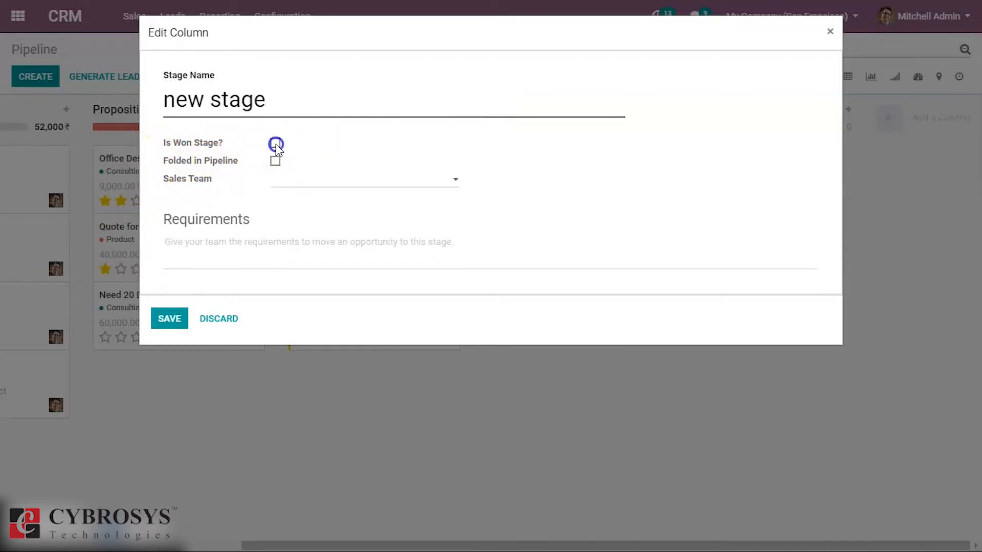
{"action": "left_click", "coordinate": [275, 143]}
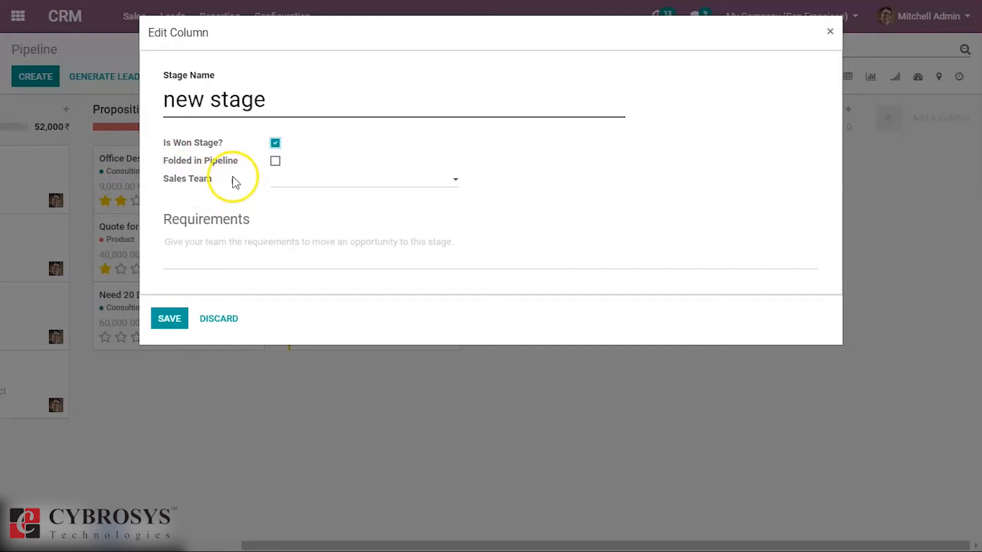
{"action": "mouse_move", "coordinate": [202, 180]}
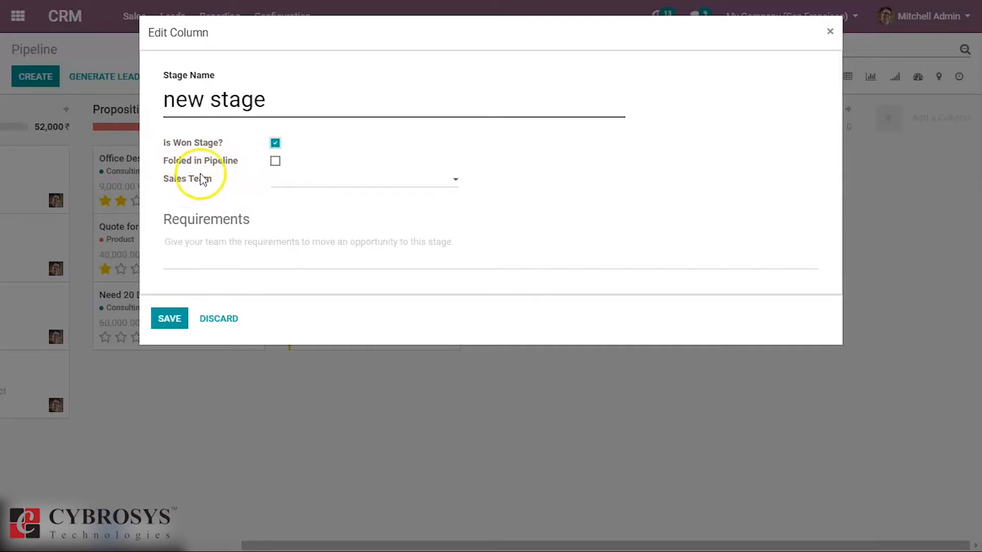
{"action": "left_click", "coordinate": [274, 143]}
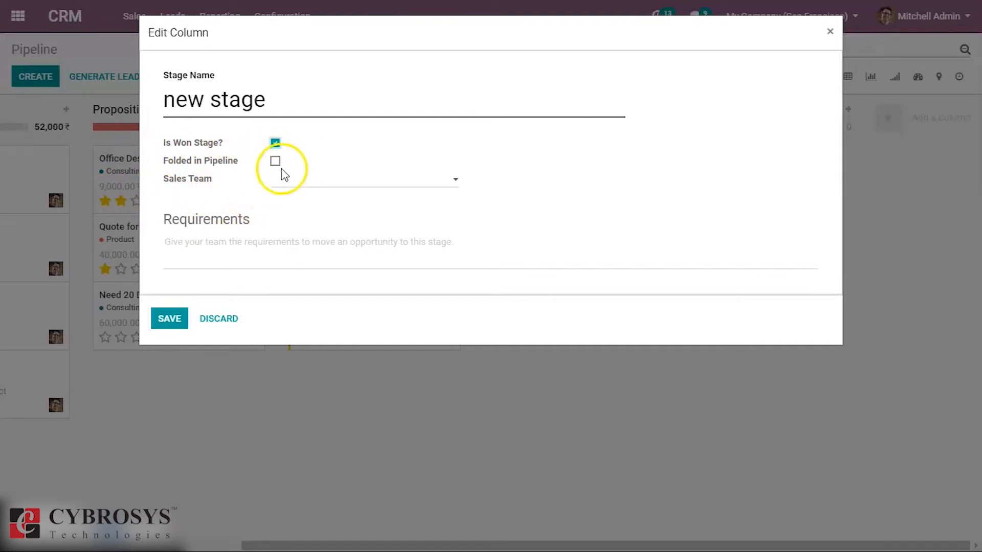
{"action": "left_click", "coordinate": [275, 143]}
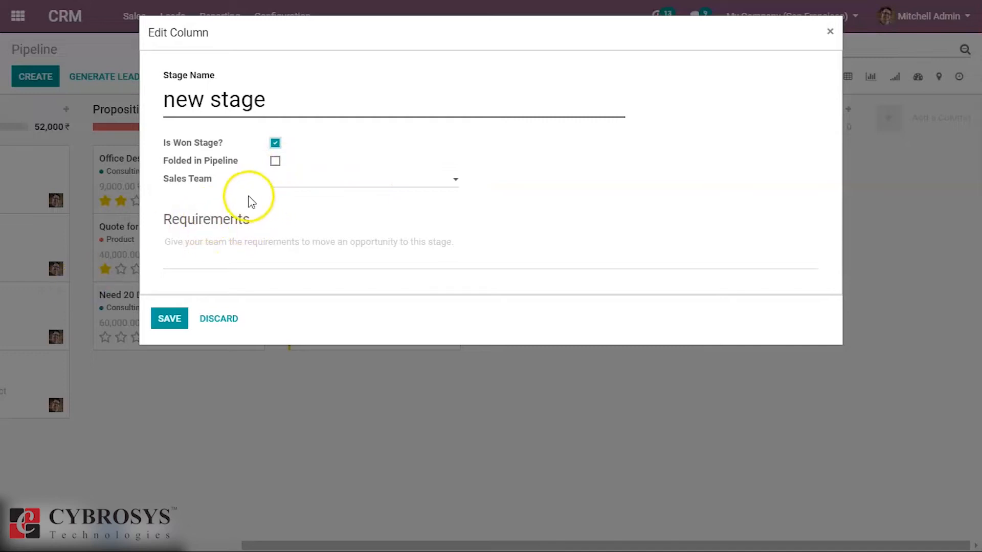
{"action": "mouse_move", "coordinate": [429, 188]}
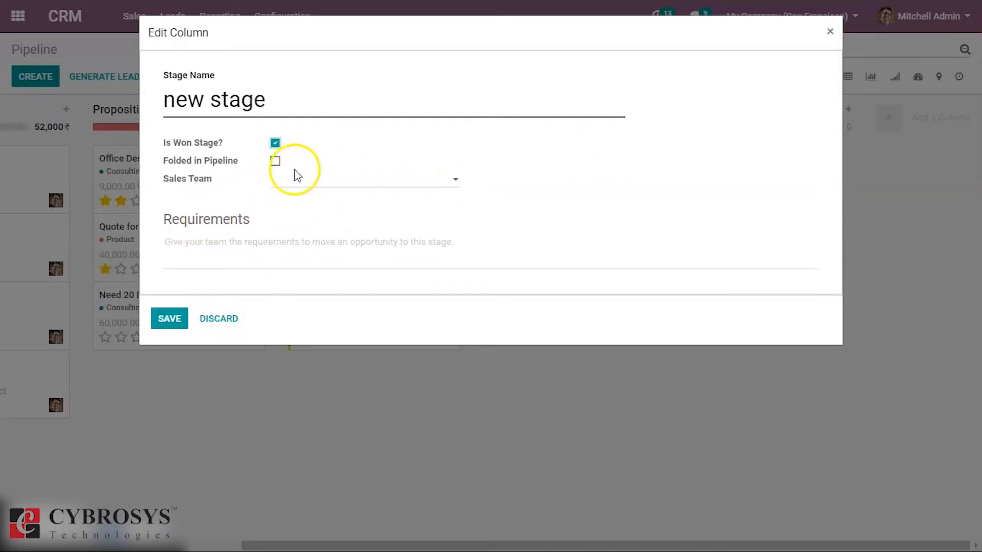
{"action": "left_click", "coordinate": [169, 318]}
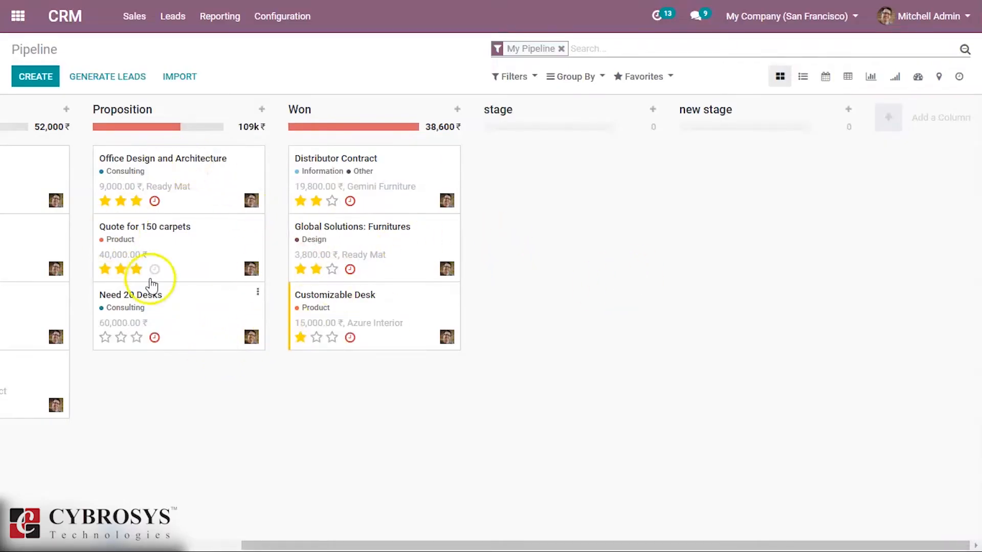
- Open the Office Design and Architecture opportunity form from its pipeline card
{"action": "left_click", "coordinate": [105, 269]}
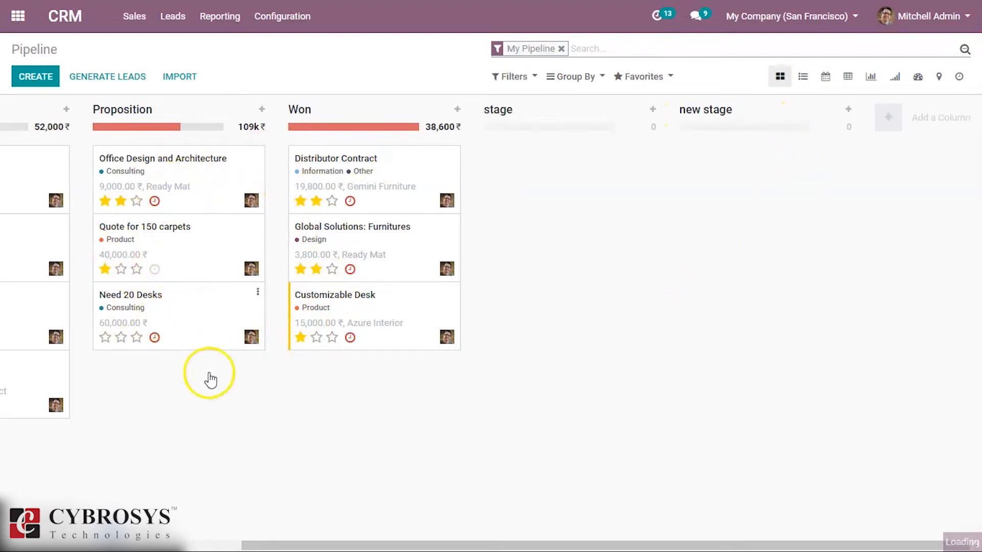
{"action": "left_click", "coordinate": [162, 159]}
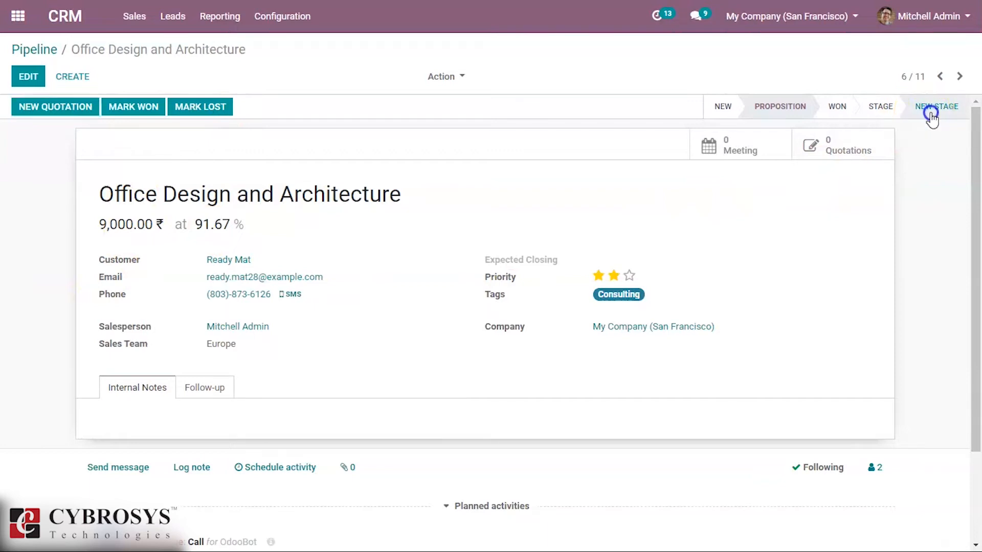
- Set Office Design and Architecture to Won in the status bar, then return to Pipeline
{"action": "left_click", "coordinate": [935, 106]}
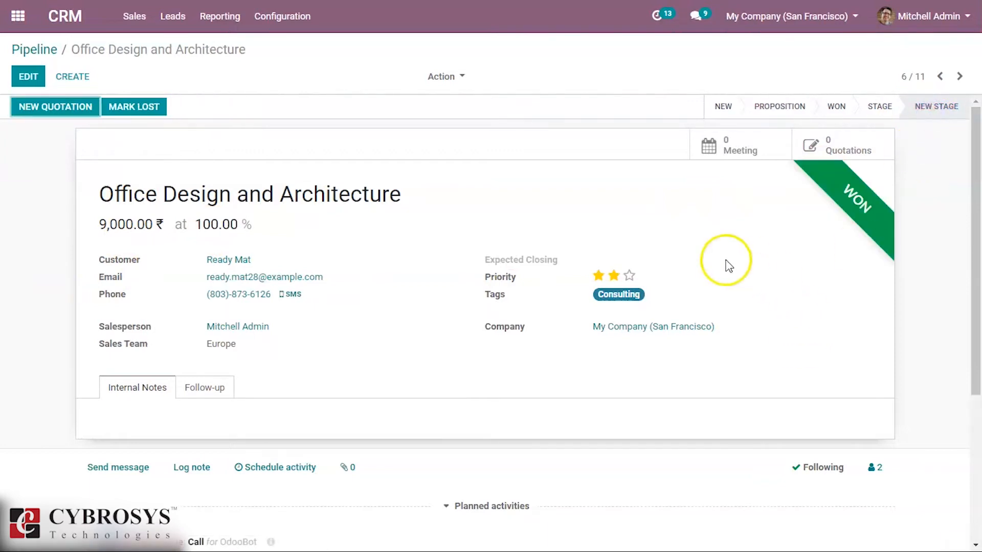
{"action": "left_click", "coordinate": [629, 275]}
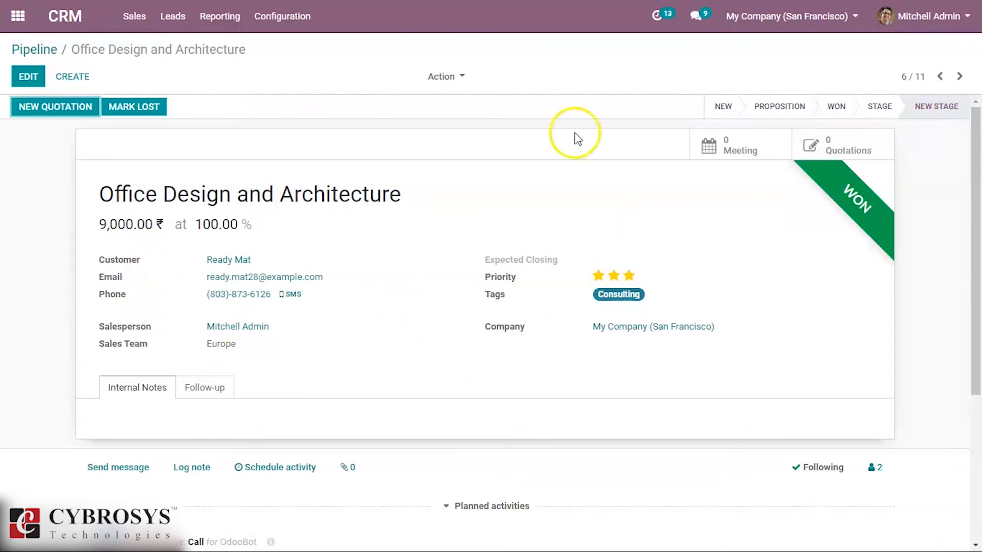
{"action": "left_click", "coordinate": [629, 275]}
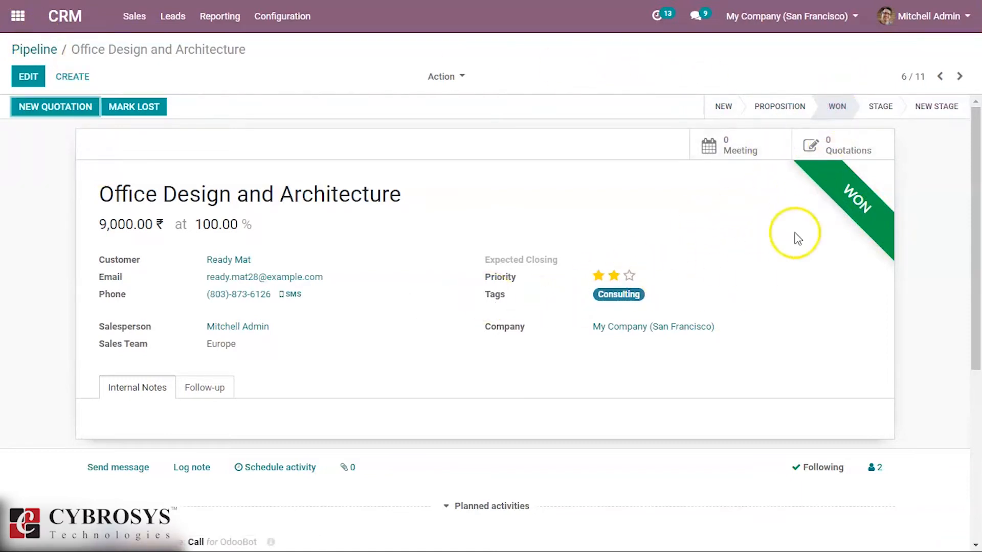
{"action": "mouse_move", "coordinate": [935, 106]}
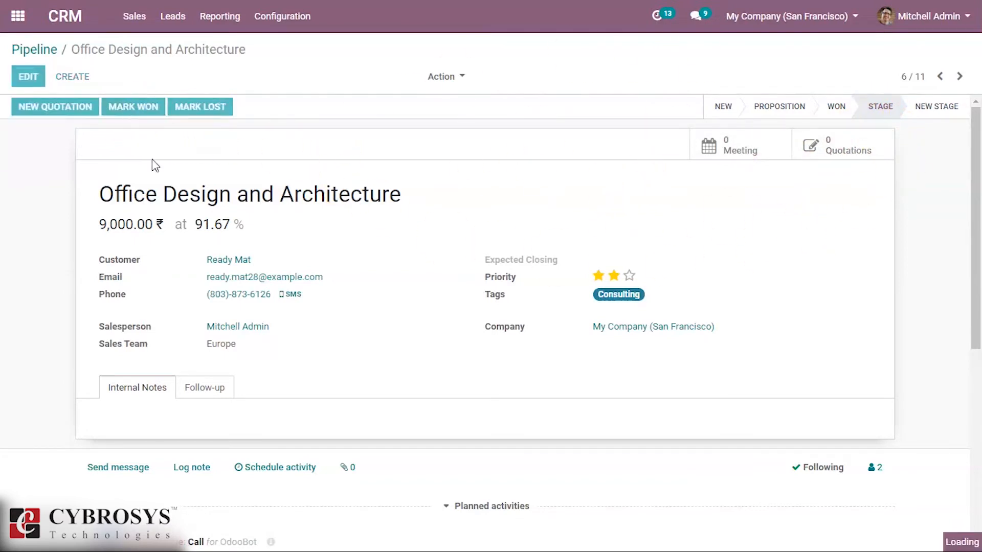
{"action": "left_click", "coordinate": [132, 107]}
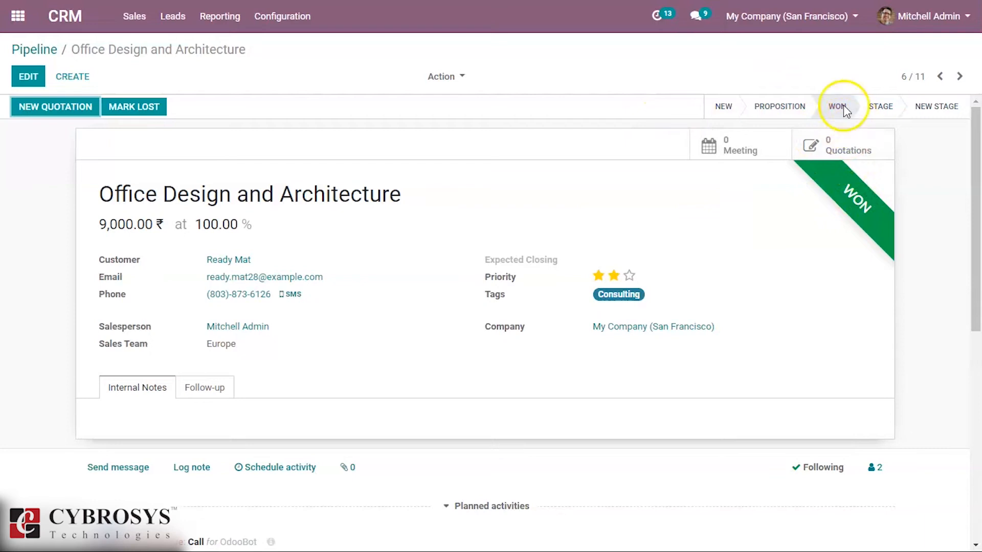
{"action": "left_click", "coordinate": [33, 50]}
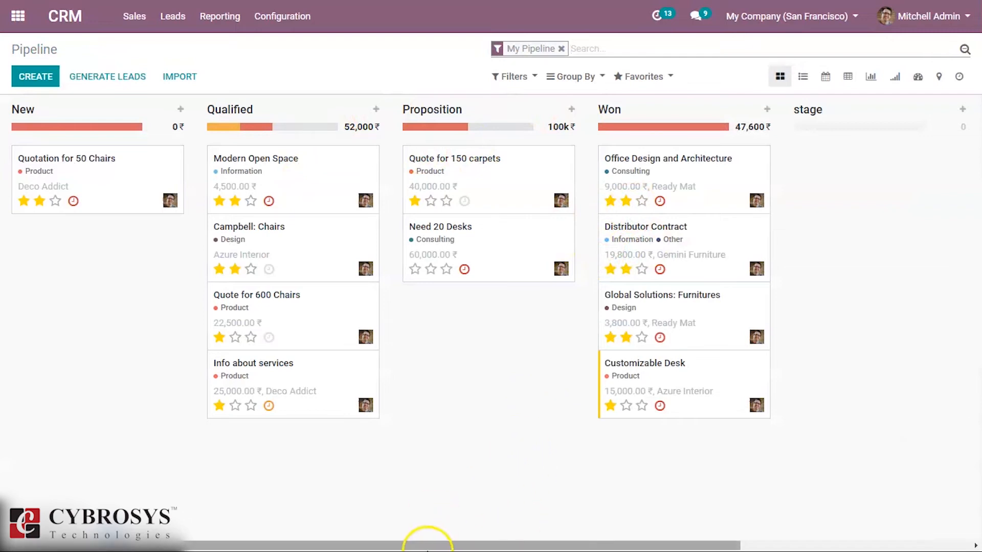
- Drag Office Design and Architecture into New, then delete the 'new stage' column
{"action": "scroll", "scroll_direction": "right", "scroll_amount": 3}
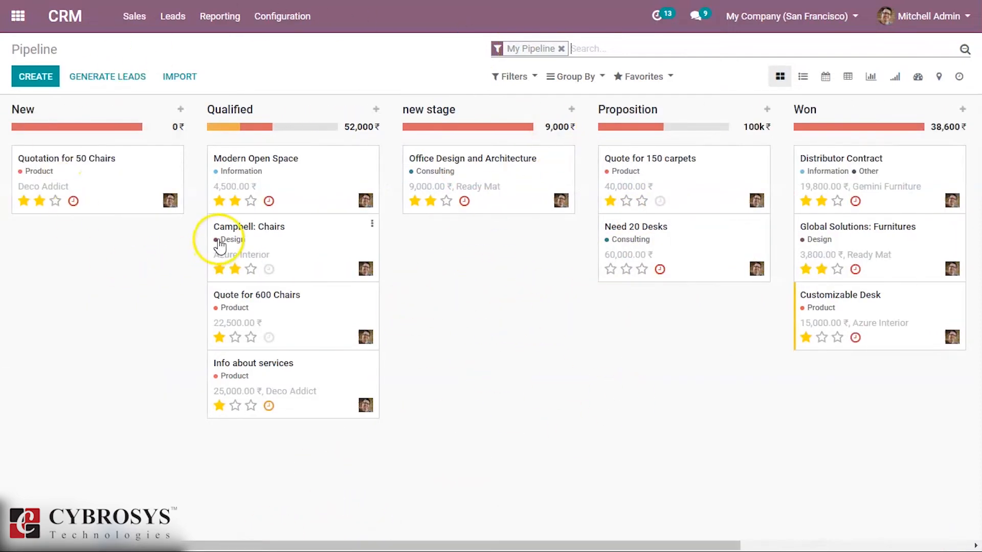
{"action": "mouse_move", "coordinate": [466, 190]}
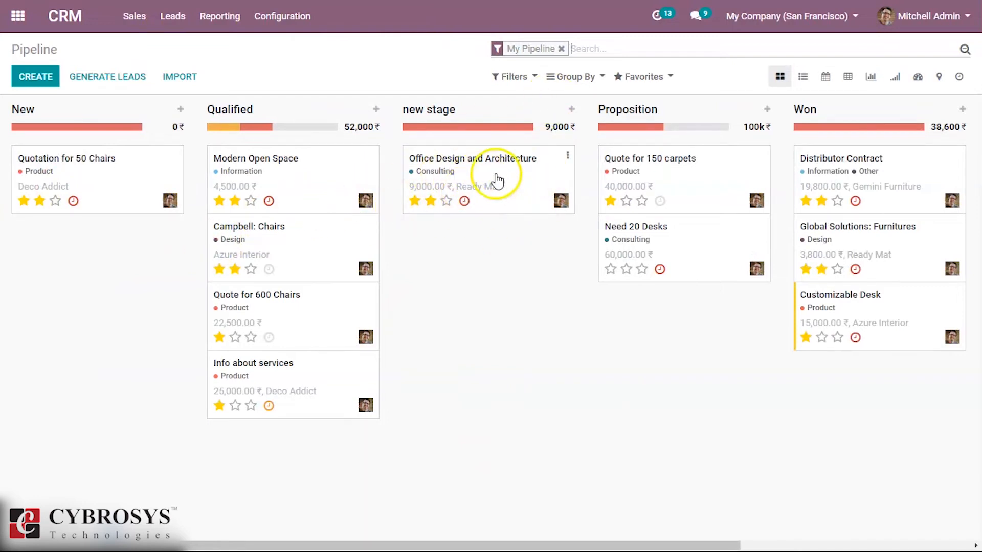
{"action": "left_click_drag", "start_coordinate": [488, 179], "coordinate": [97, 248]}
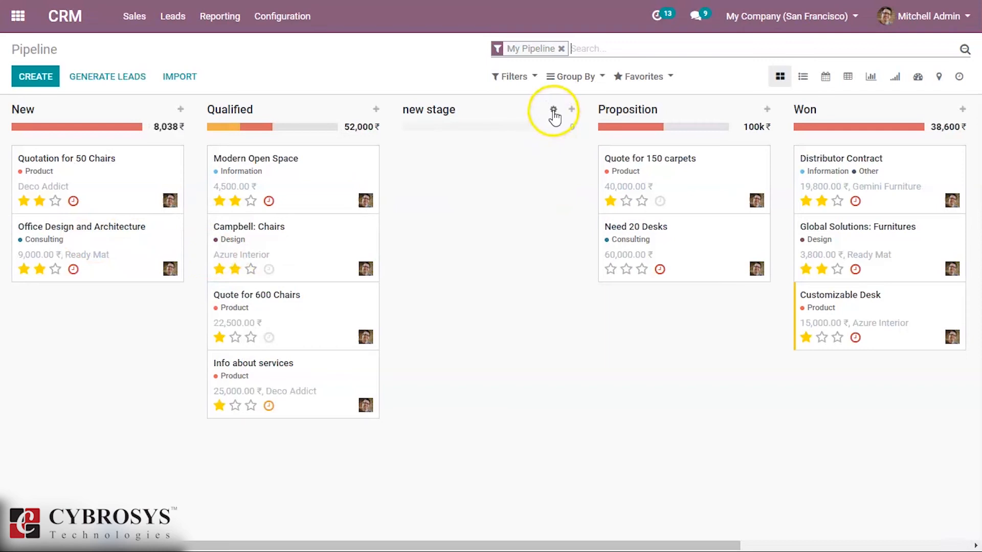
{"action": "left_click", "coordinate": [554, 109]}
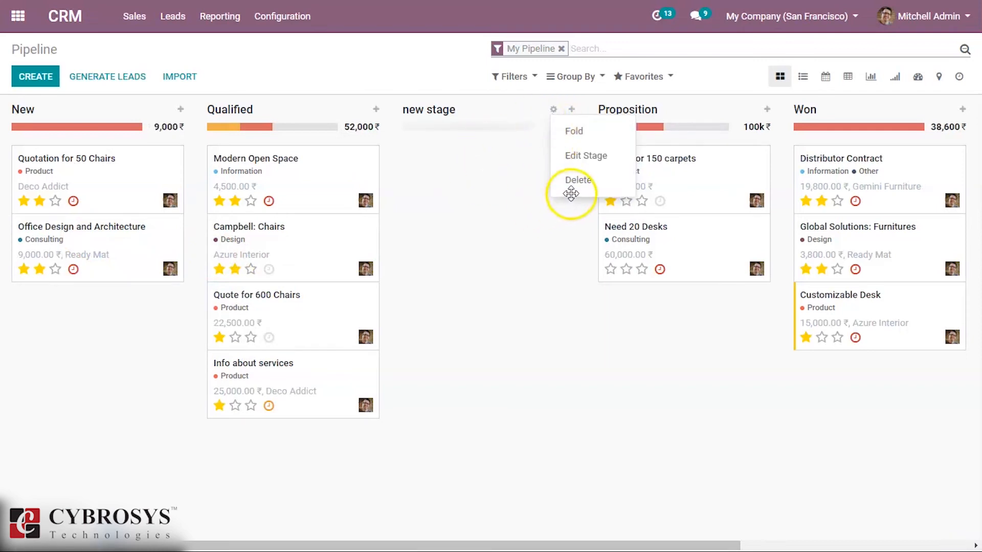
{"action": "left_click", "coordinate": [577, 180]}
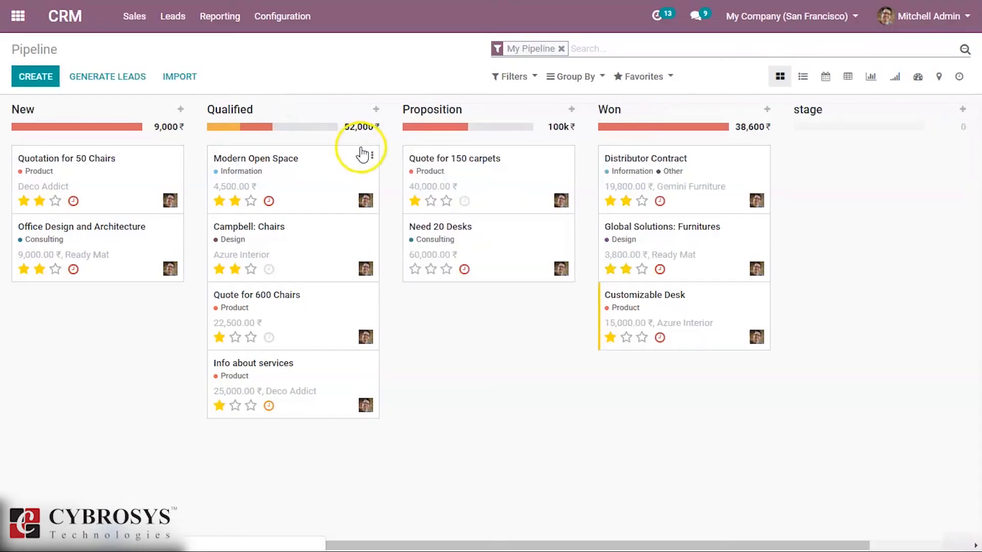
{"action": "mouse_move", "coordinate": [307, 362]}
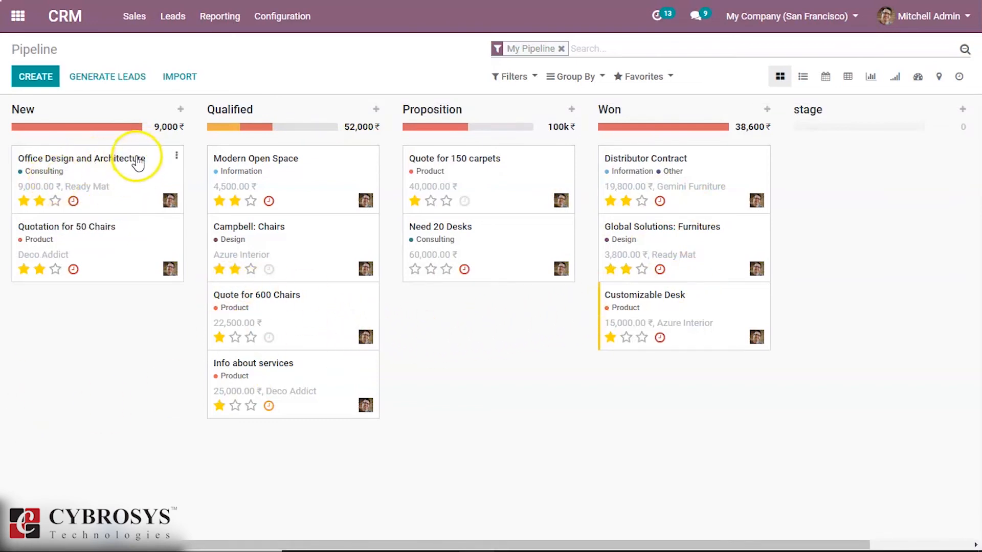
{"action": "mouse_move", "coordinate": [32, 185]}
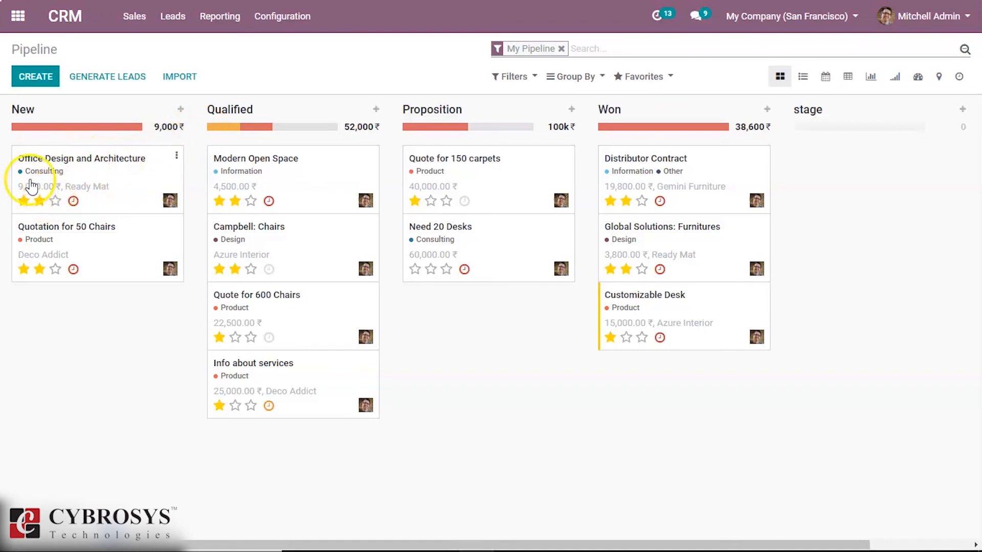
{"action": "mouse_move", "coordinate": [54, 182]}
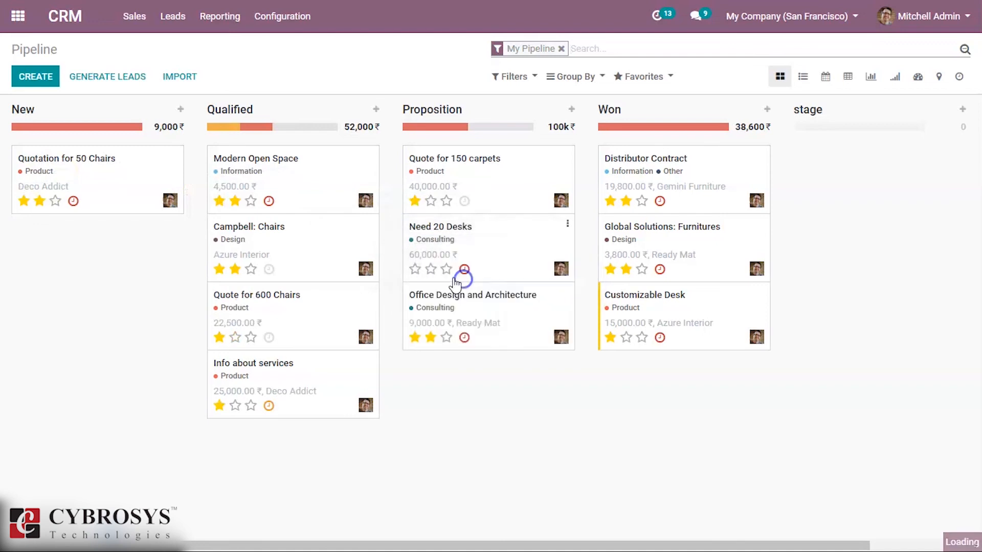
- Place the Office Design and Architecture card in the Proposition column
{"action": "left_click", "coordinate": [429, 268]}
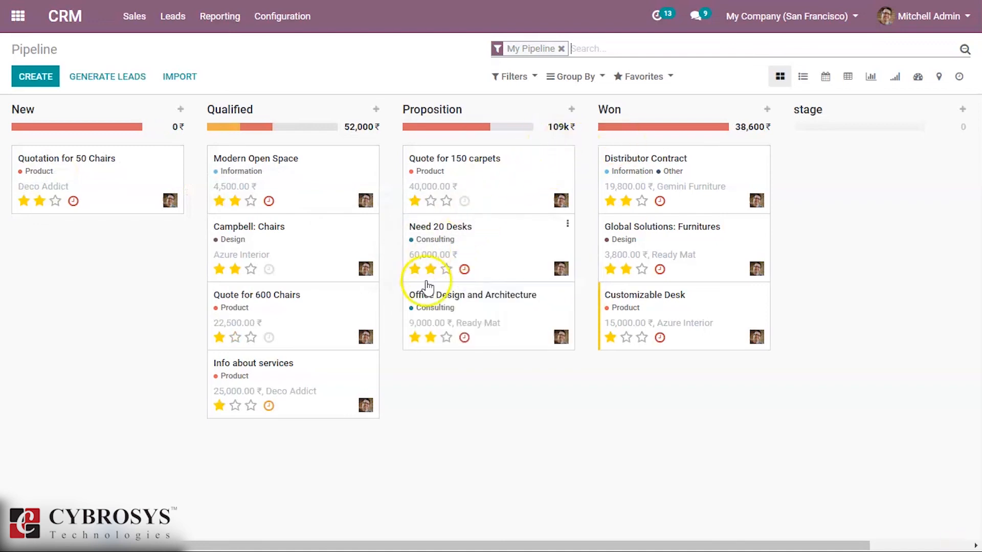